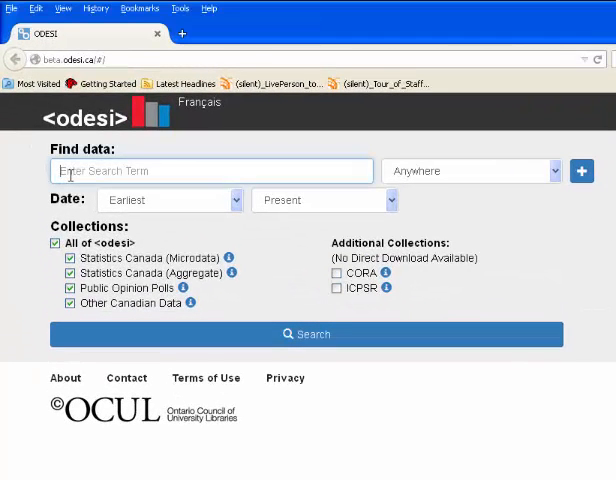
Enter 'mortgage' in the ODESI Find data search box
{"action": "type", "text": "mortgage"}
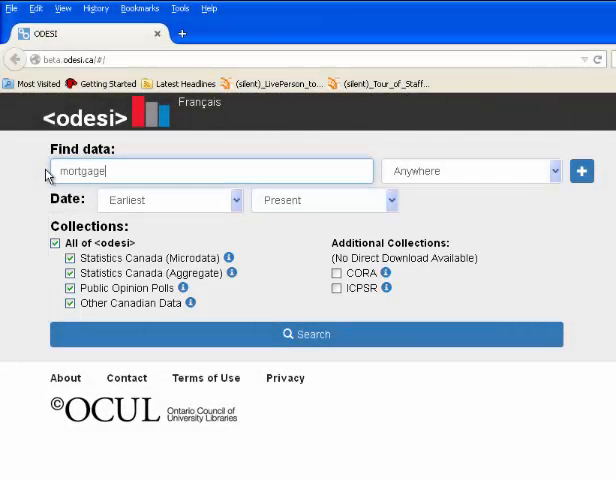
{"action": "mouse_move", "coordinate": [513, 175]}
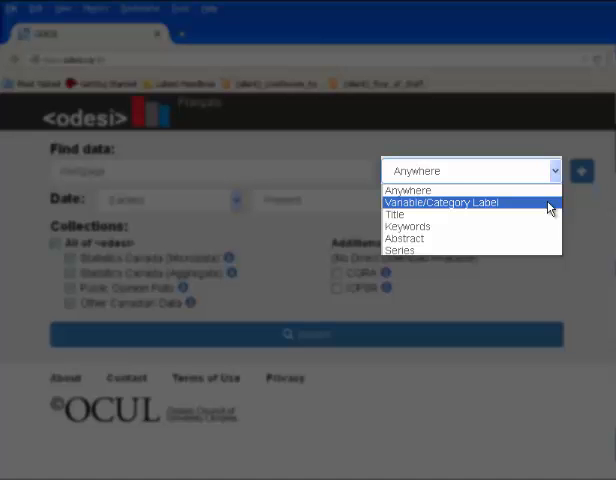
{"action": "mouse_move", "coordinate": [545, 226]}
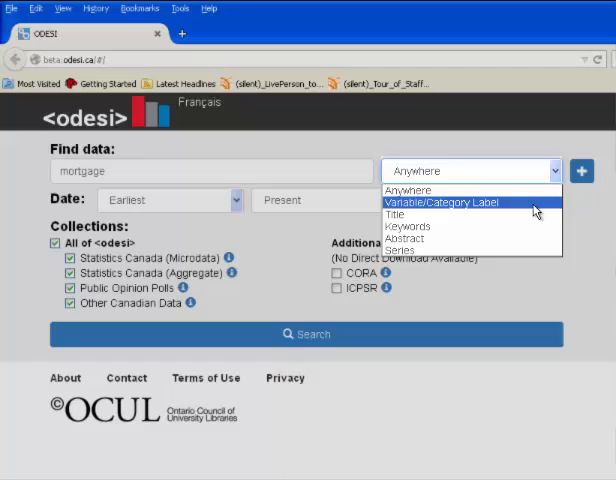
Restrict the search to Variable/Category Label, from 2010 to Present
{"action": "left_click", "coordinate": [441, 202]}
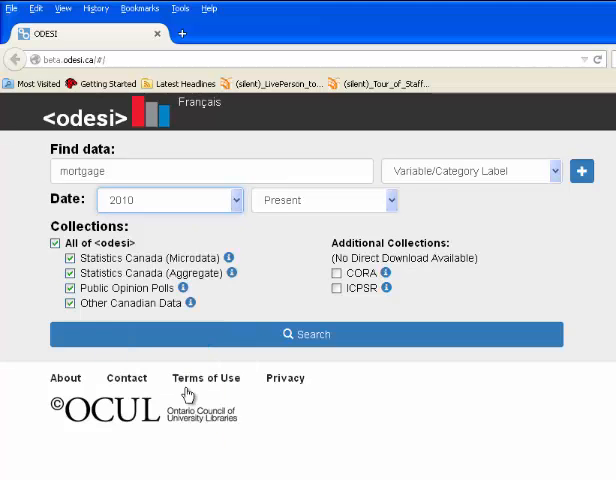
{"action": "mouse_move", "coordinate": [288, 334]}
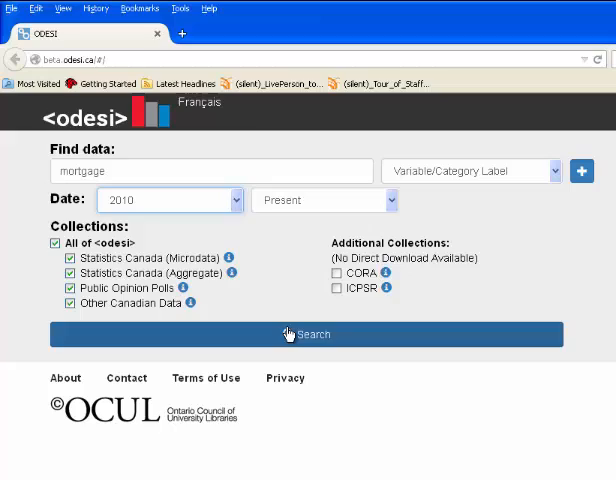
Run the mortgage search and open the Survey of Financial Security 2012 result
{"action": "left_click", "coordinate": [307, 334]}
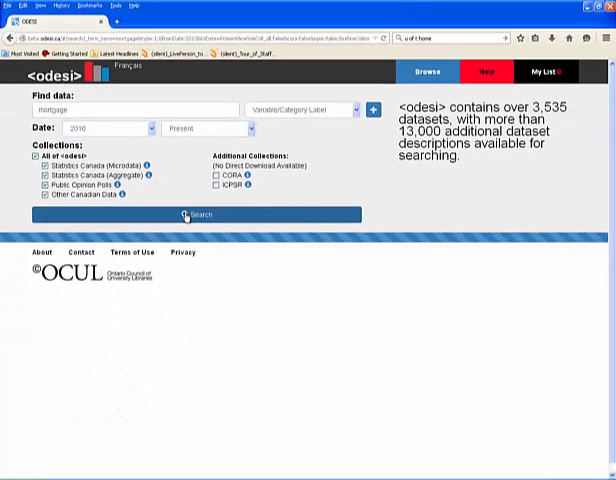
{"action": "left_click", "coordinate": [187, 214]}
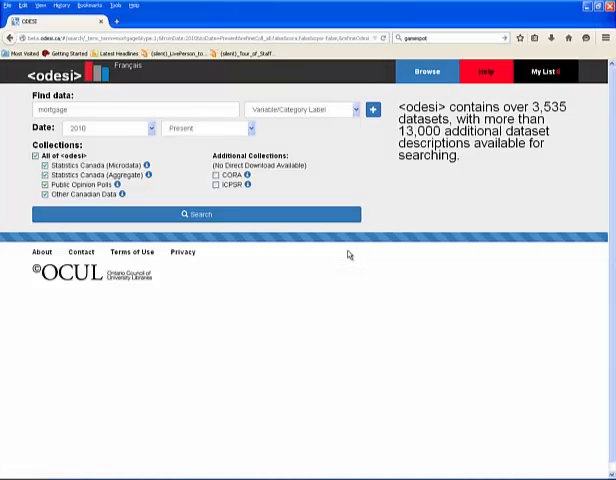
{"action": "left_click", "coordinate": [198, 214]}
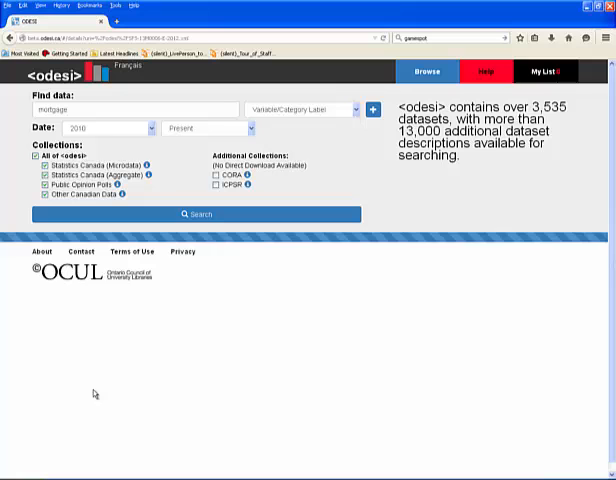
Show the study's Matching Variables list for mortgage
{"action": "left_click", "coordinate": [205, 214]}
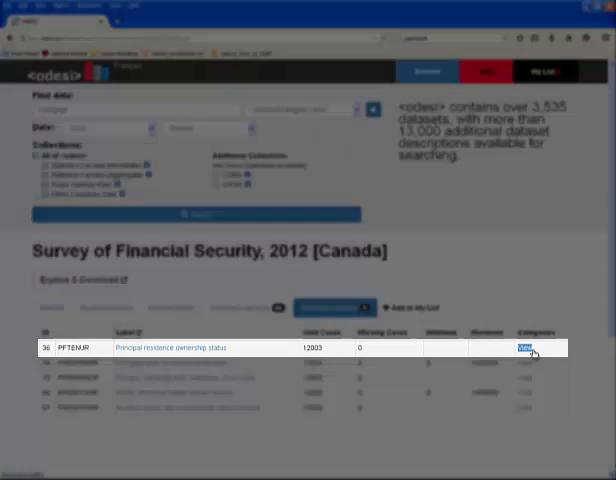
View the PFTENUR ownership-status categories, then open the survey via Explore & Download
{"action": "left_click", "coordinate": [532, 347]}
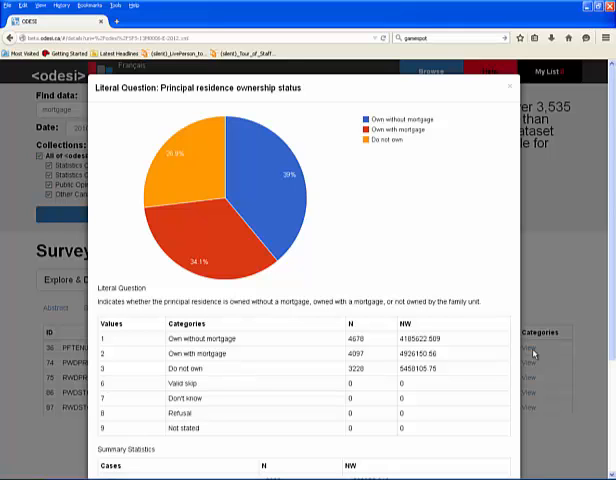
{"action": "mouse_move", "coordinate": [521, 174]}
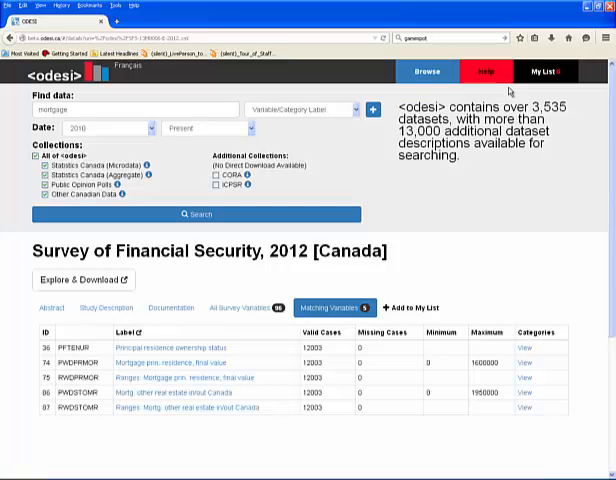
{"action": "mouse_move", "coordinate": [448, 258]}
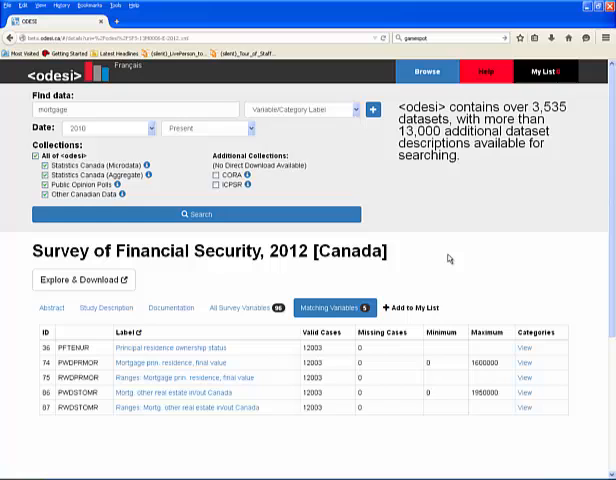
{"action": "left_click", "coordinate": [81, 279]}
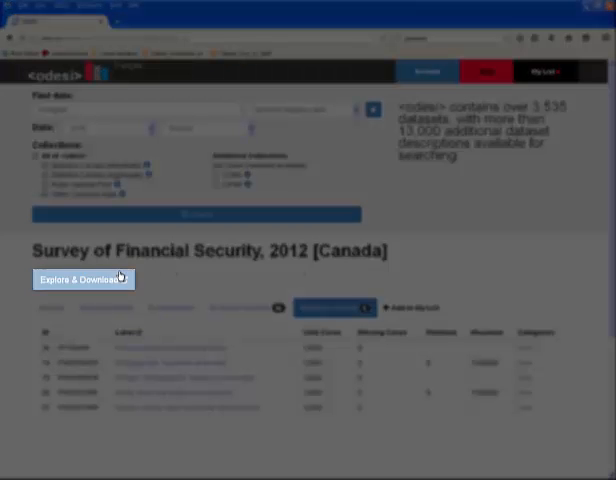
{"action": "left_click", "coordinate": [83, 278]}
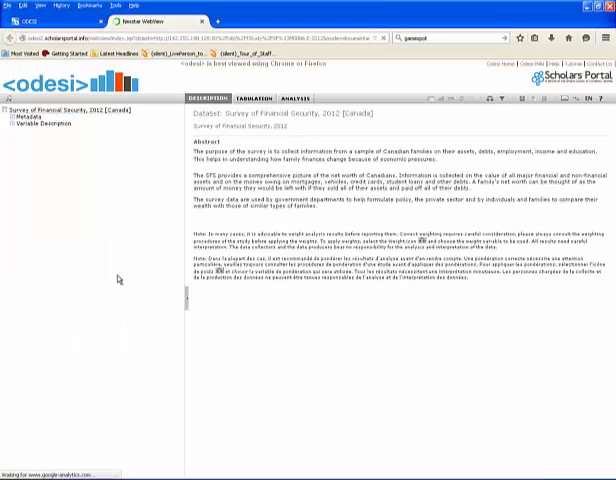